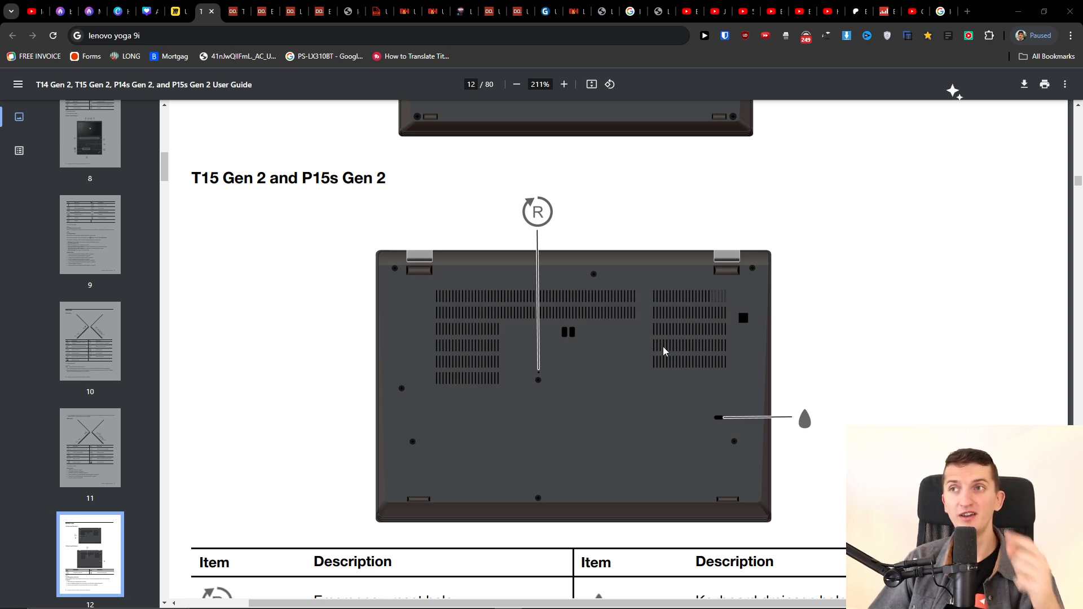
- Magnify page 12 to 500% on the emergency-reset hole of the T15 Gen 2 underside diagram
{"action": "left_click", "coordinate": [564, 84]}
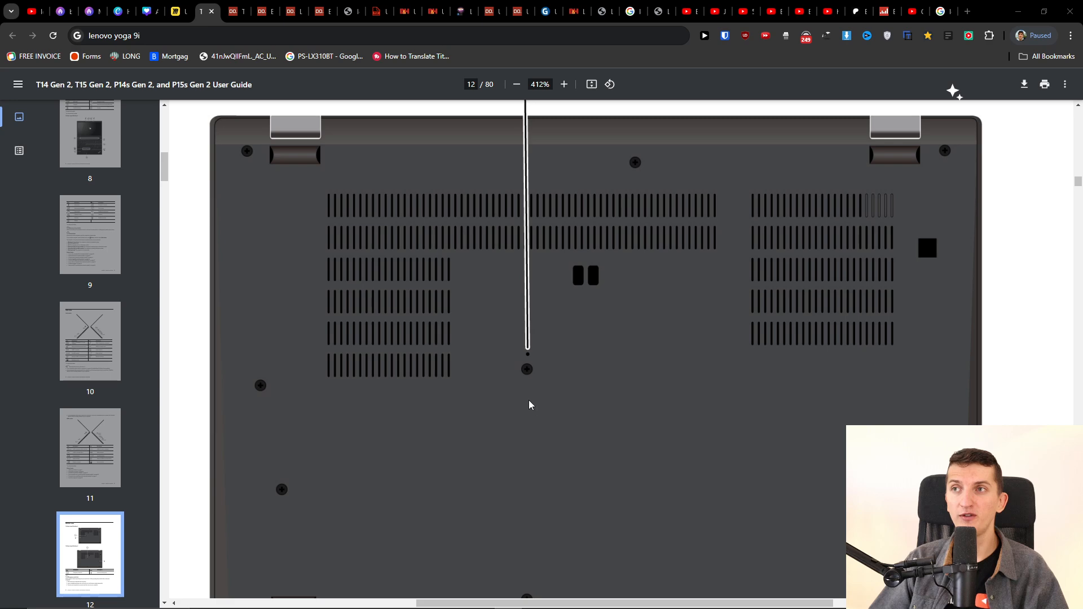
{"action": "left_click", "coordinate": [564, 85]}
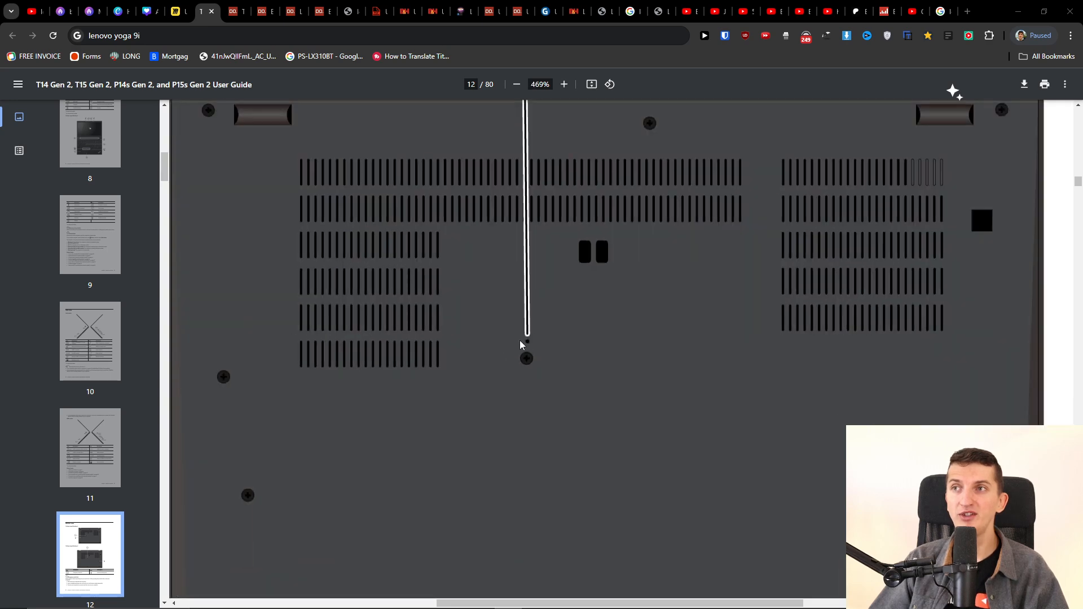
{"action": "left_click", "coordinate": [516, 85]}
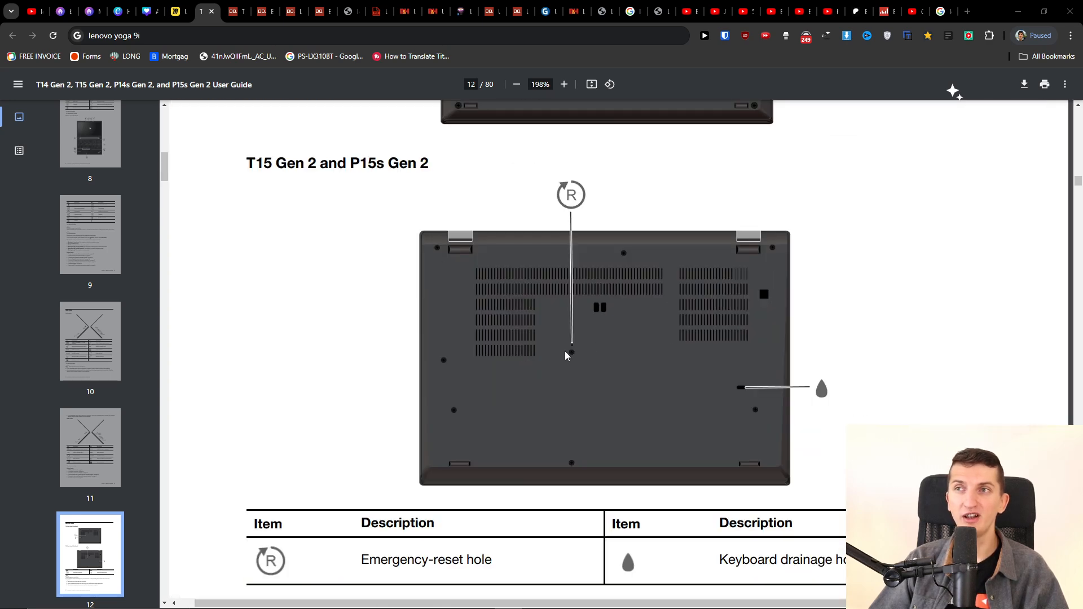
{"action": "left_click", "coordinate": [564, 83]}
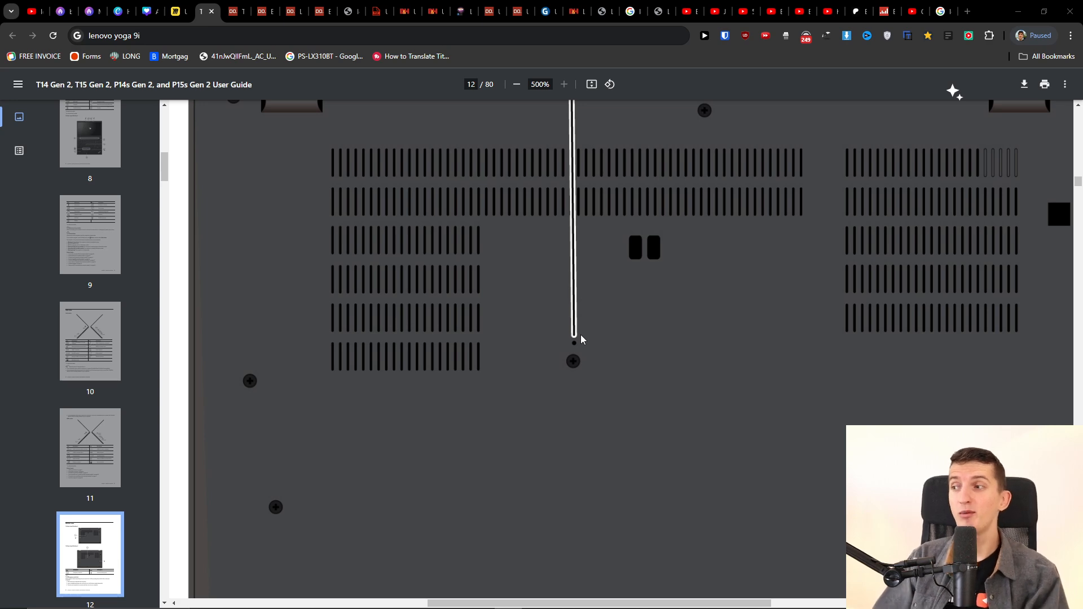
{"action": "left_click", "coordinate": [515, 84]}
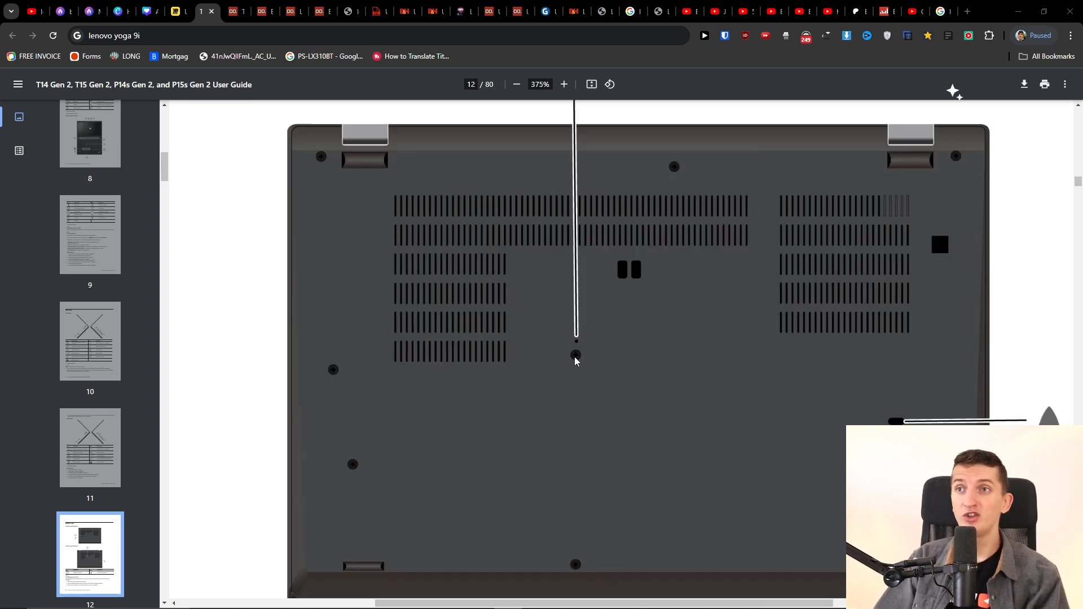
{"action": "left_click", "coordinate": [515, 83]}
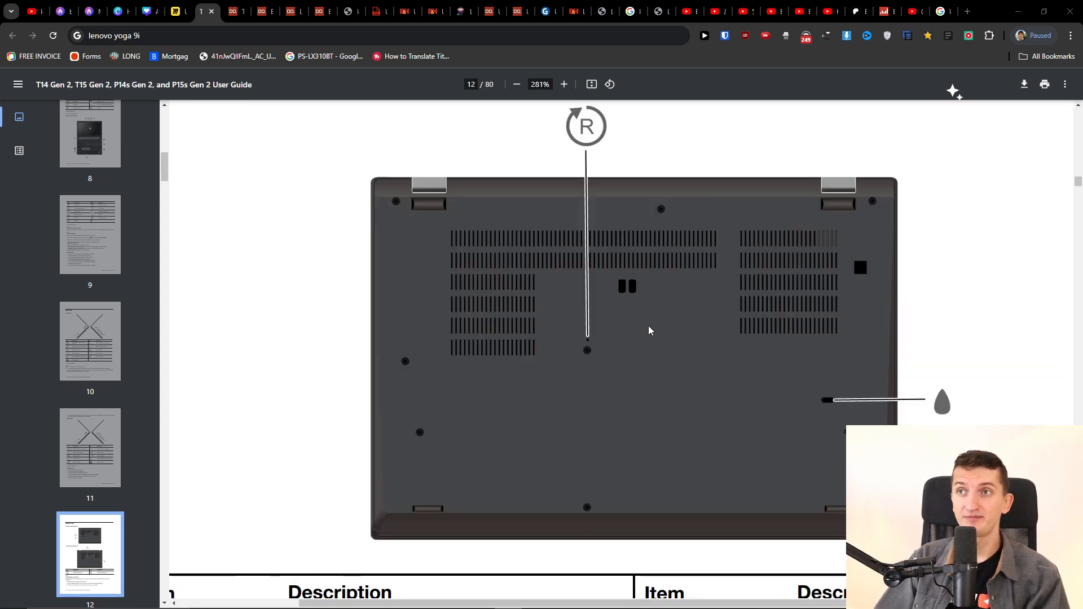
{"action": "left_click", "coordinate": [564, 84]}
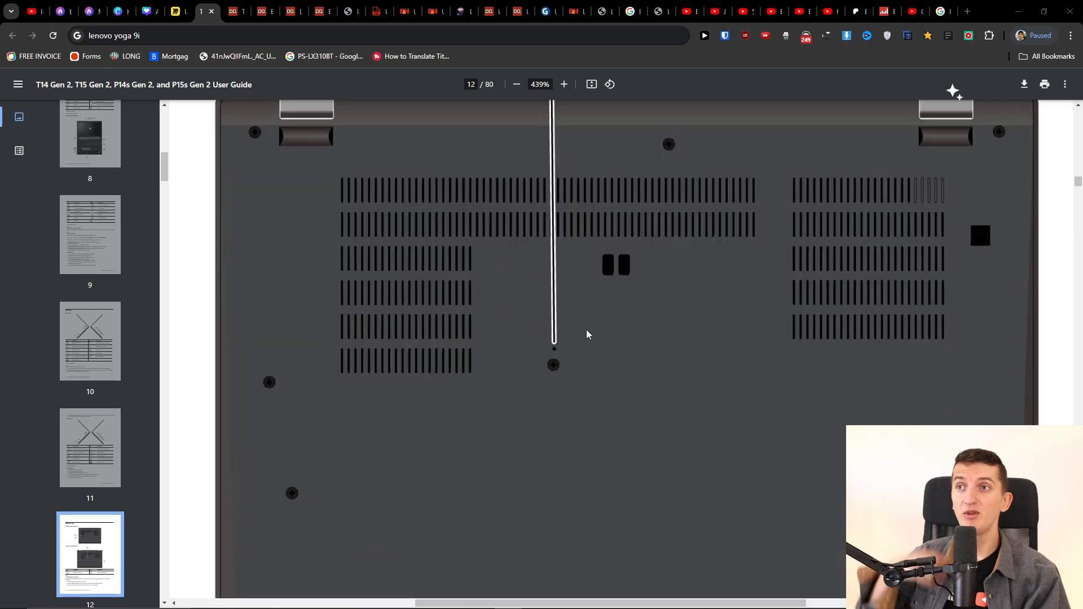